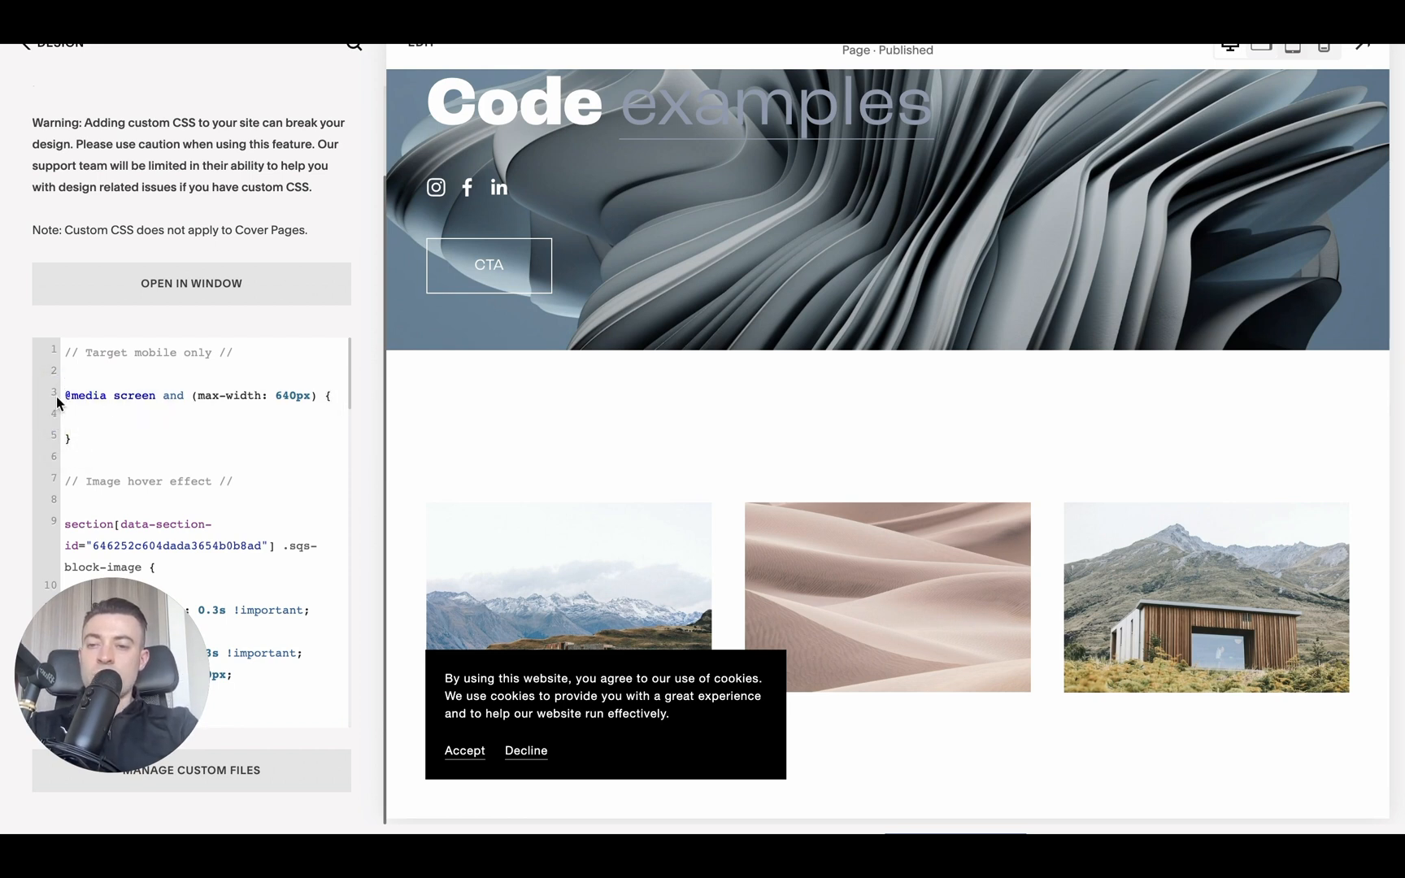
click(88, 417)
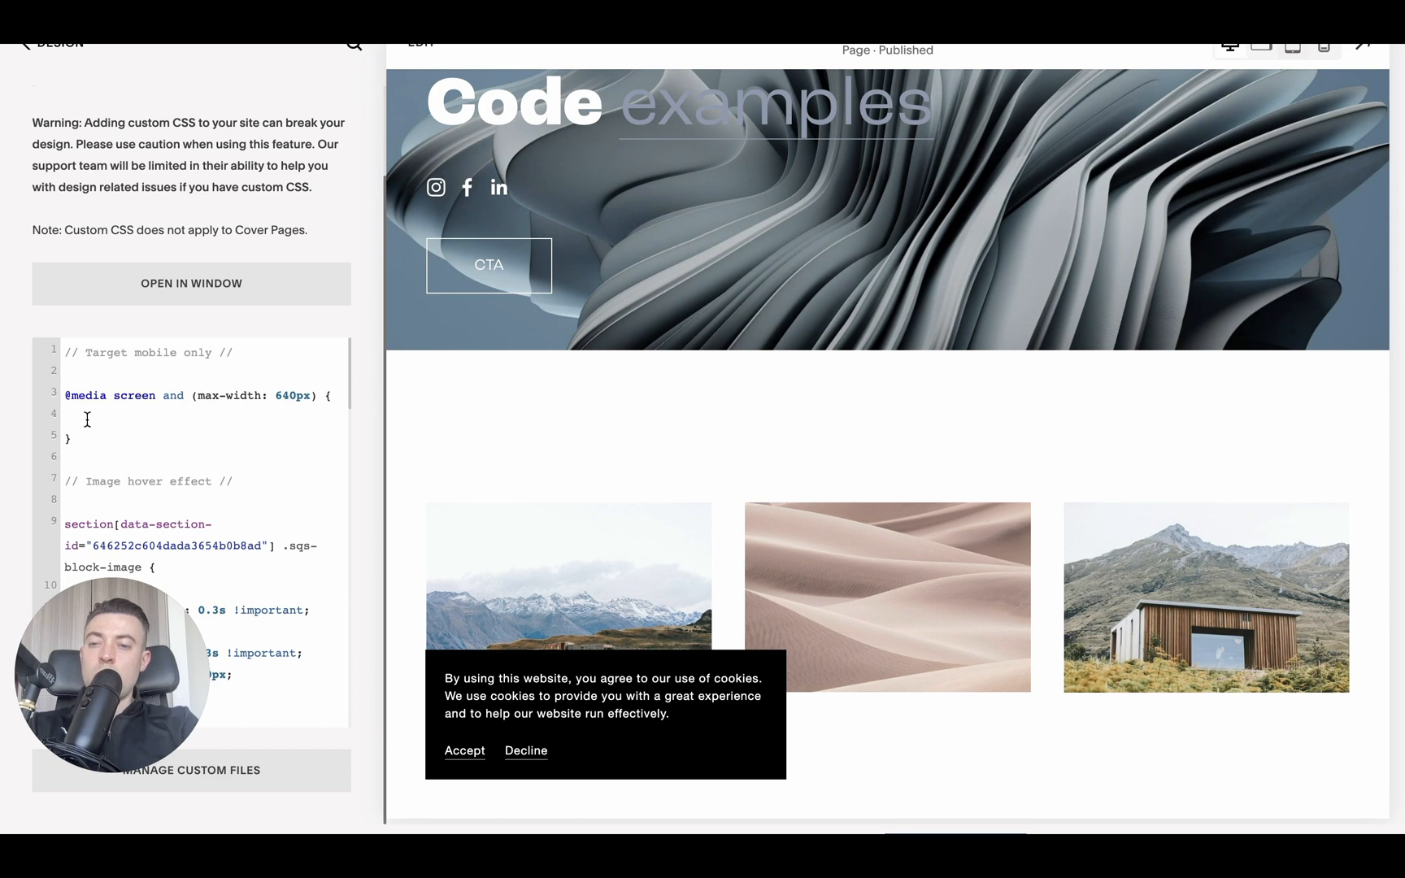
mouse_move(304, 429)
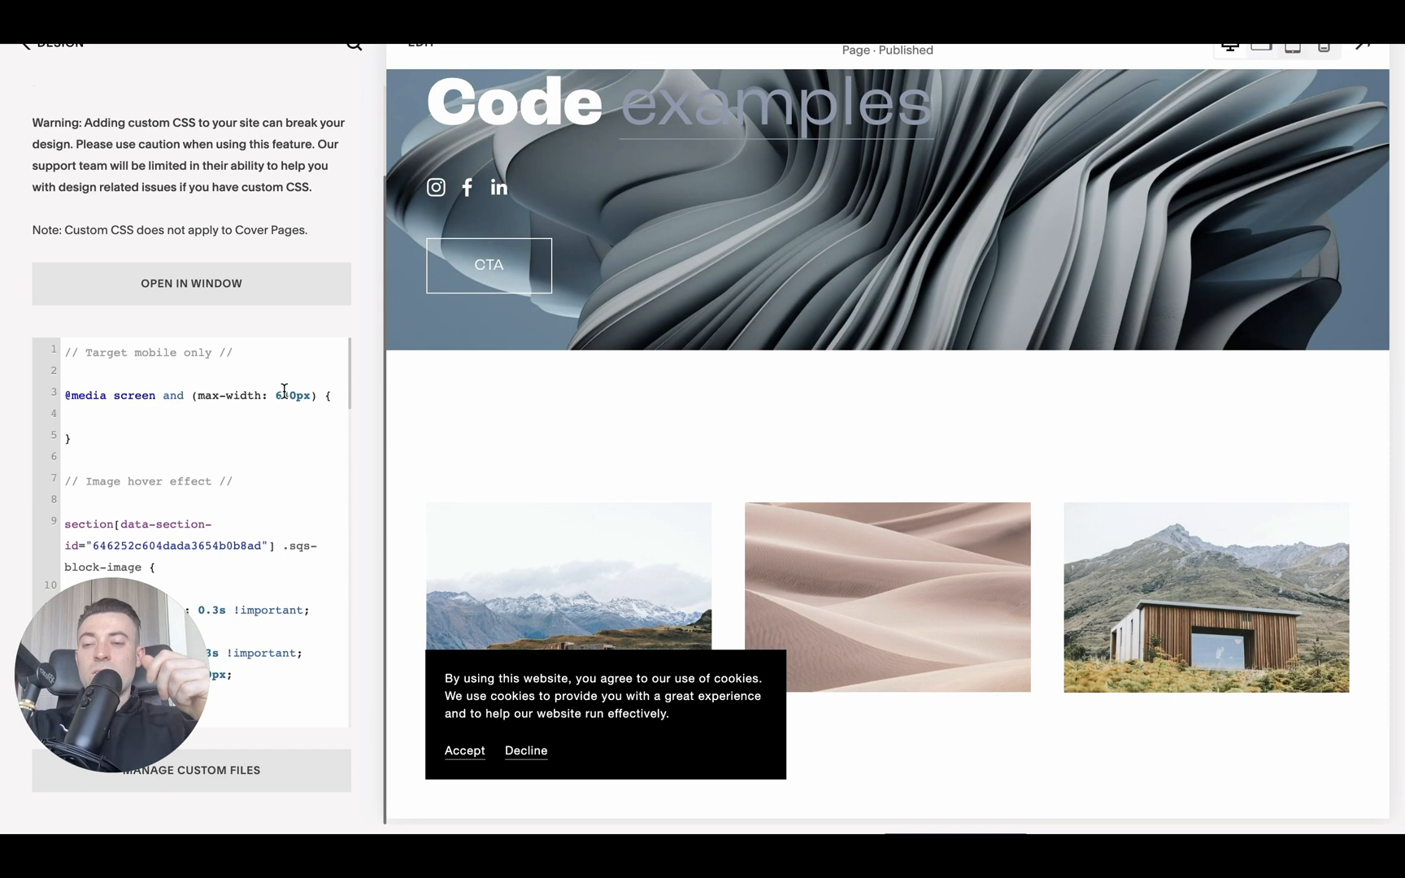
scroll(down, 3)
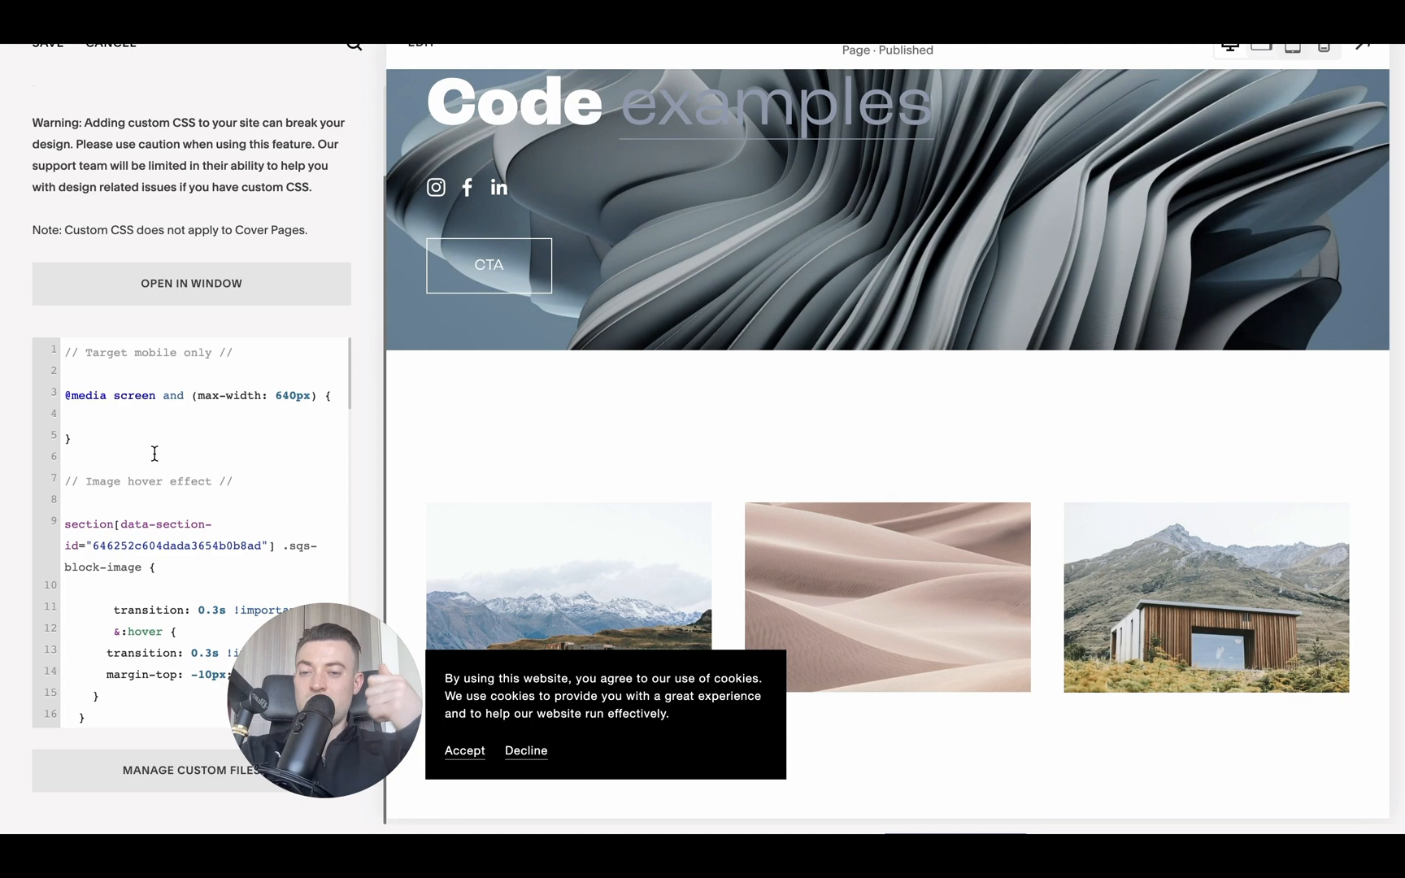
click(79, 414)
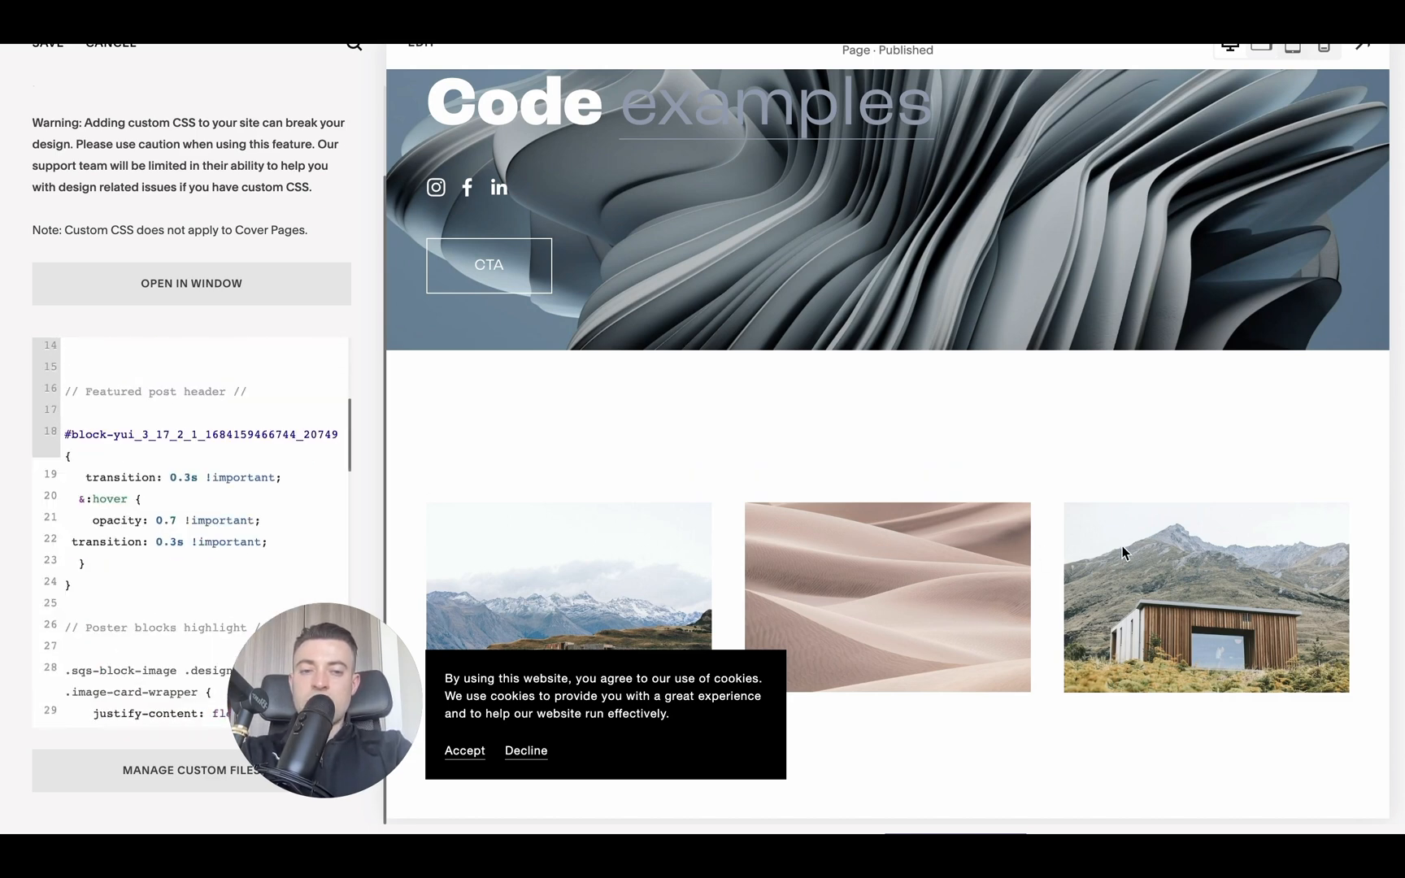
scroll(down, 3)
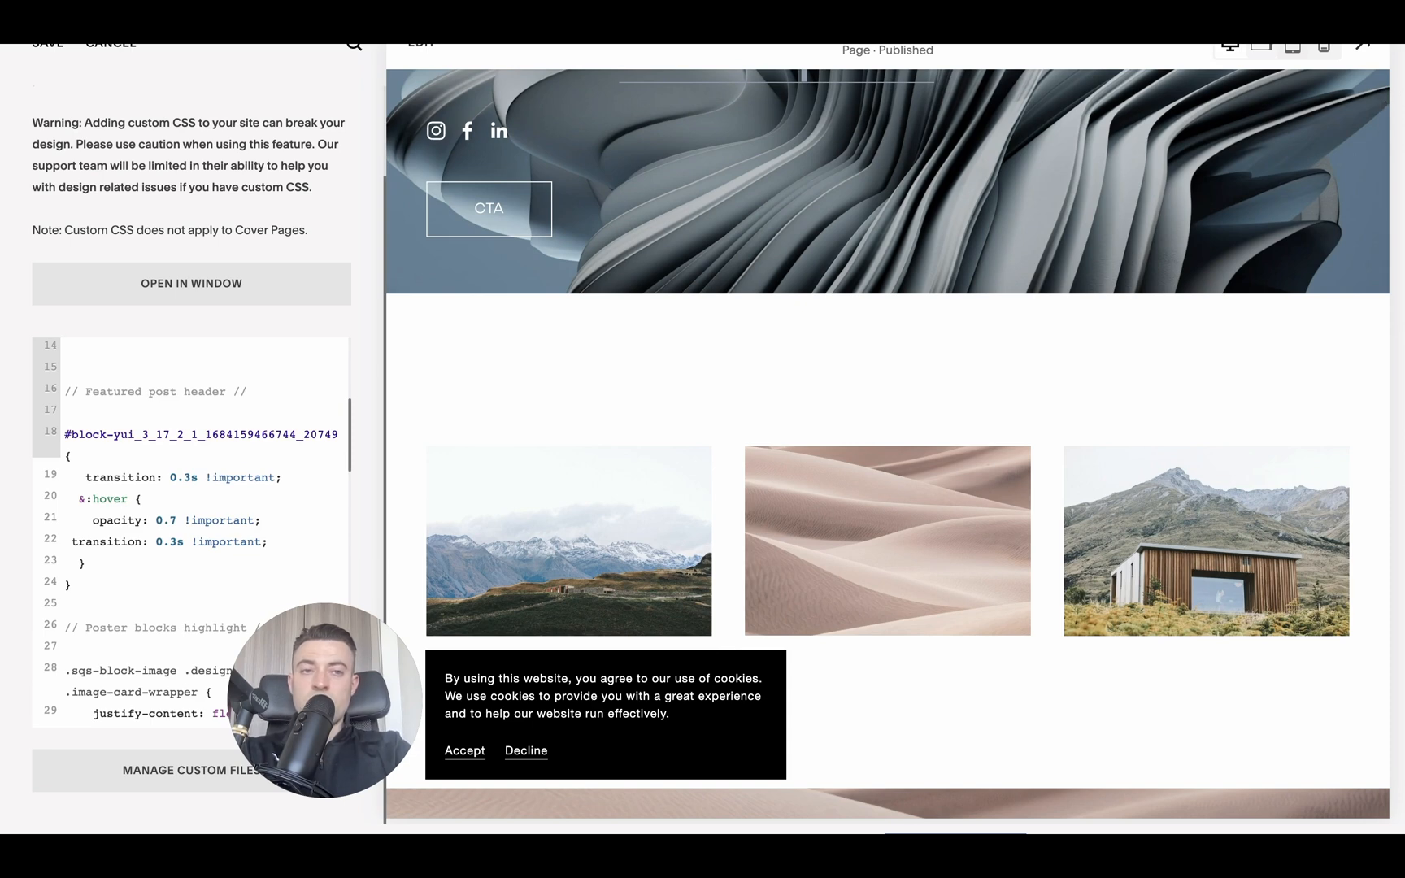
Switch the preview to mobile and move the image hover-effect rule inside the 640px media query
click(1324, 44)
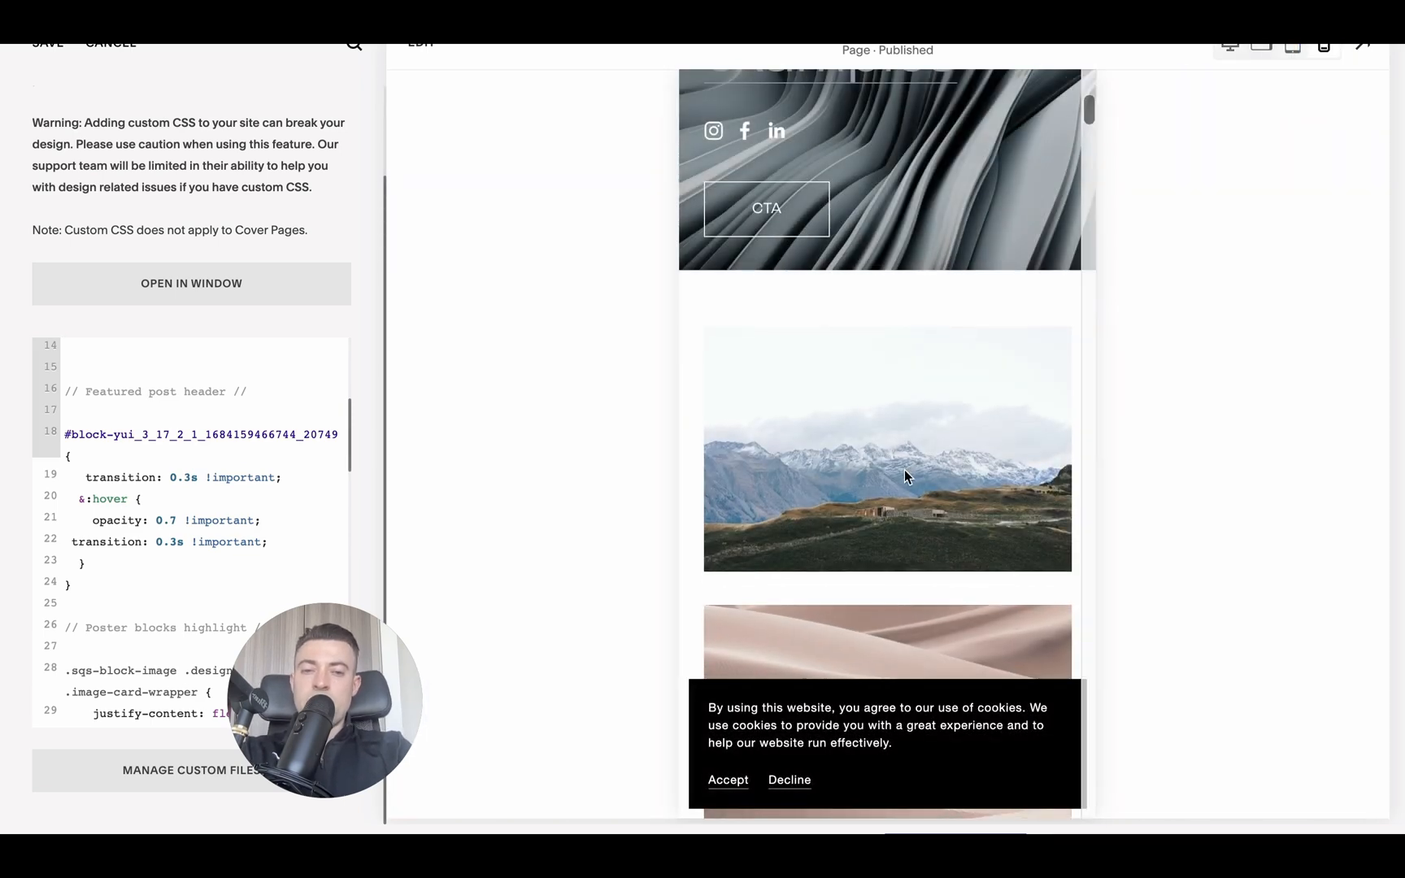
scroll(down, 3)
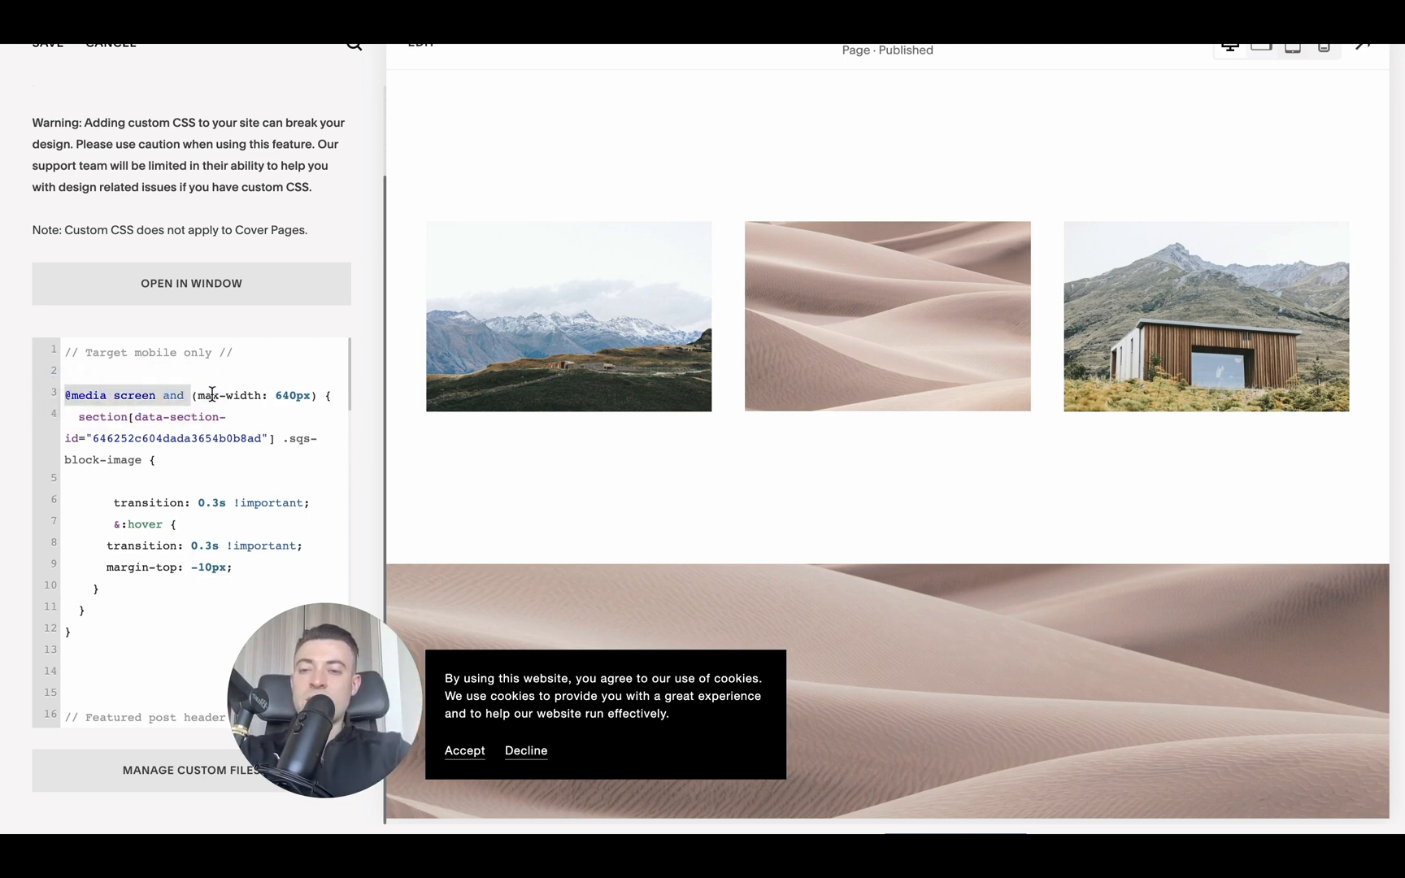
click(311, 395)
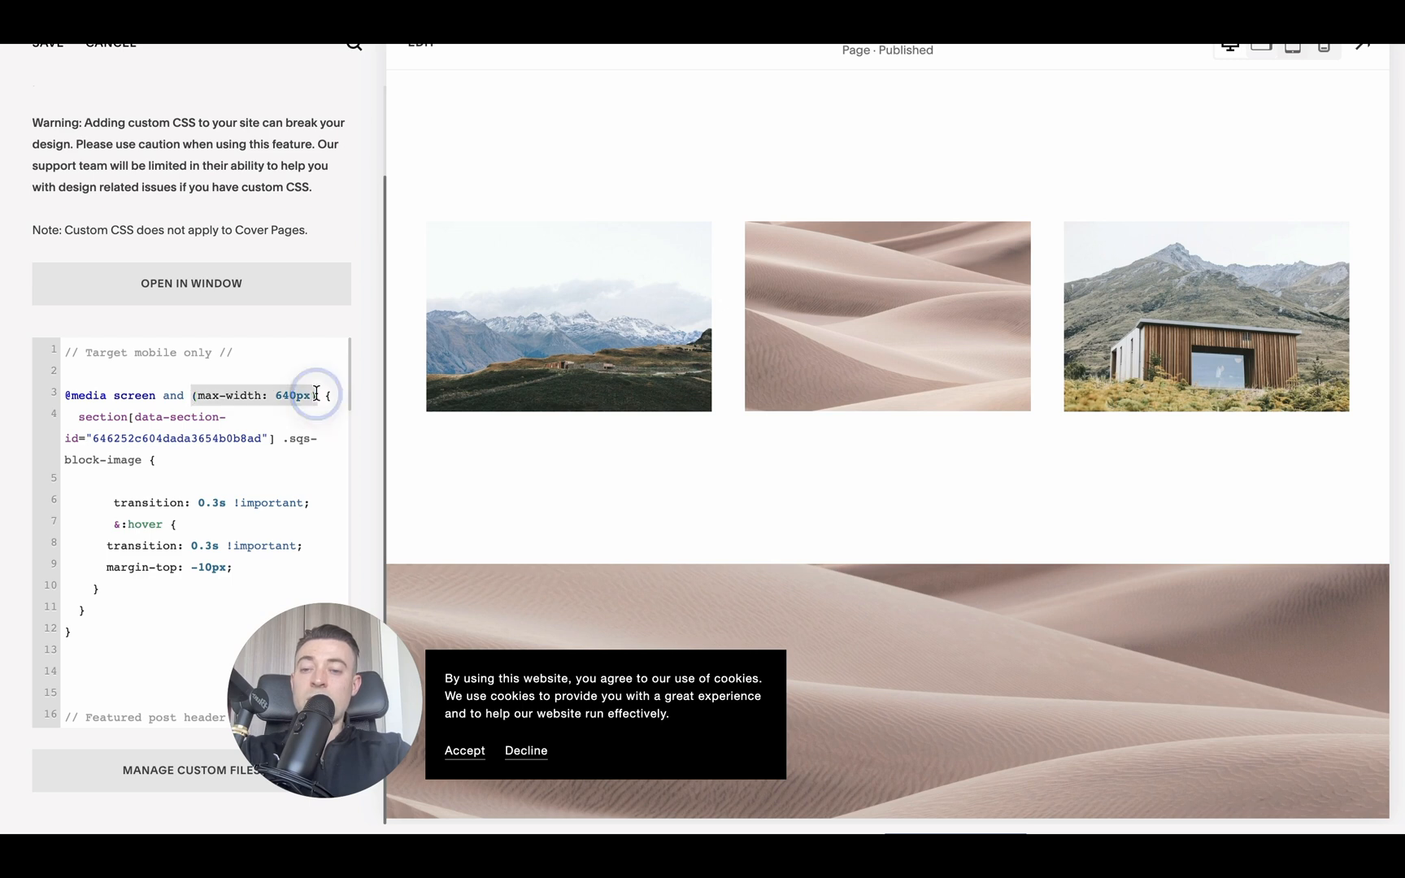